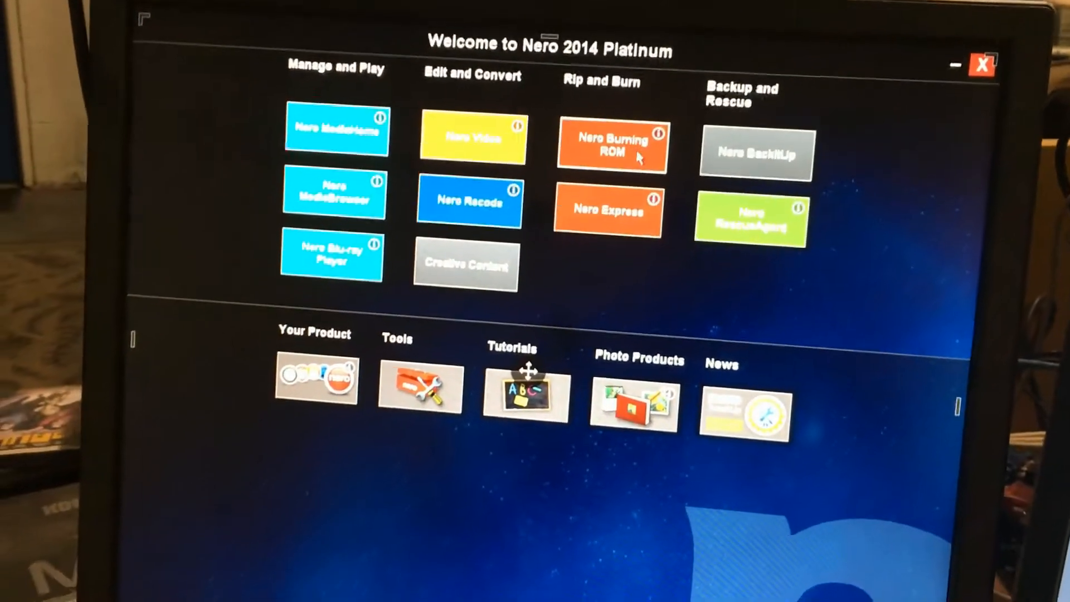
- Launch Nero Burning ROM from the welcome screen's Rip and Burn tile
left_click(612, 144)
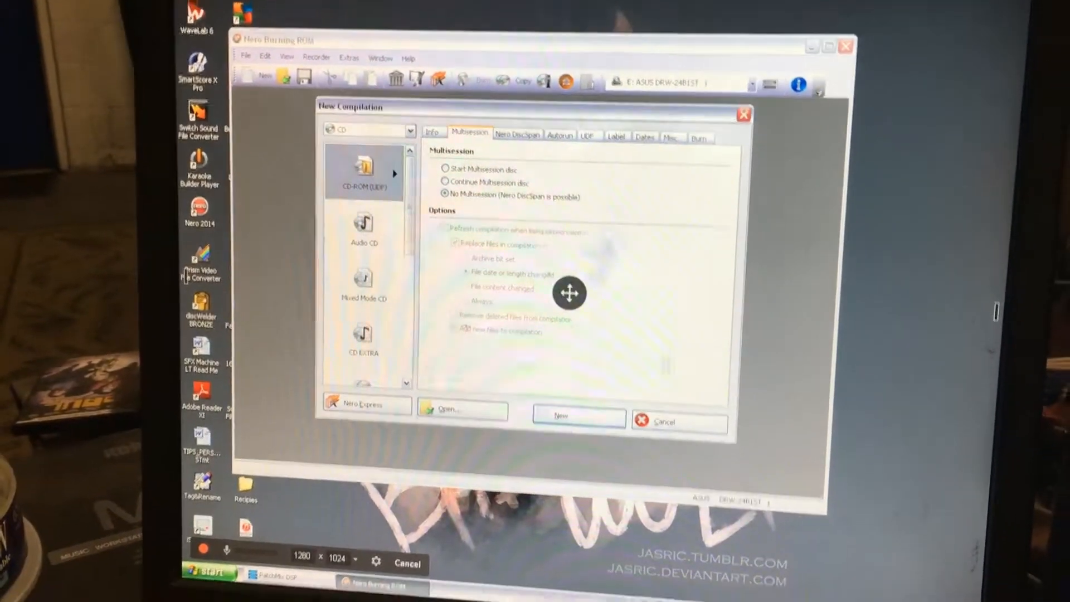
- Close Nero Burning ROM, dismissing the New Compilation dialog and returning to the desktop
left_click(678, 421)
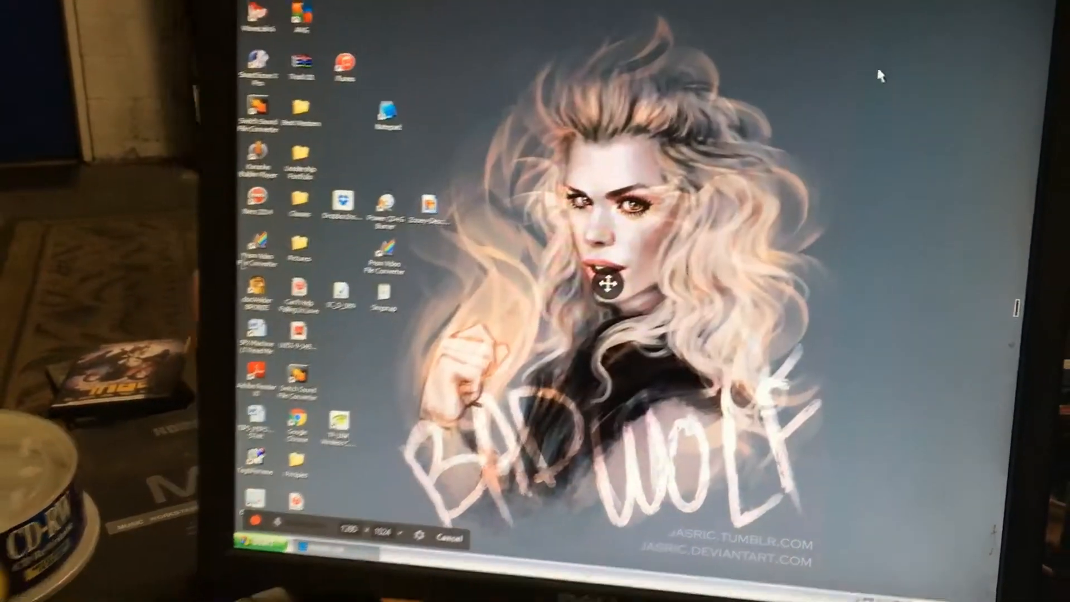